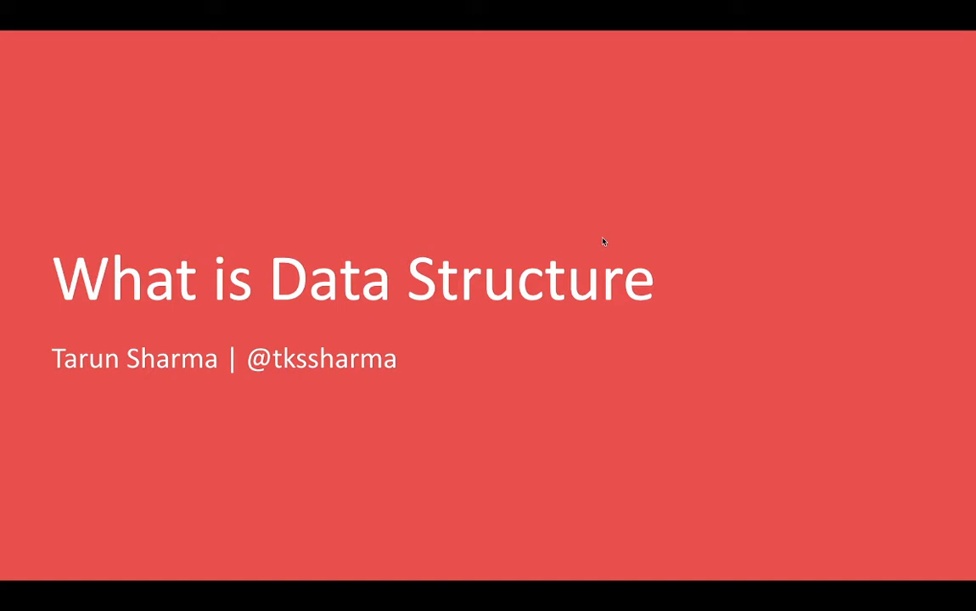
mouse_move(604, 241)
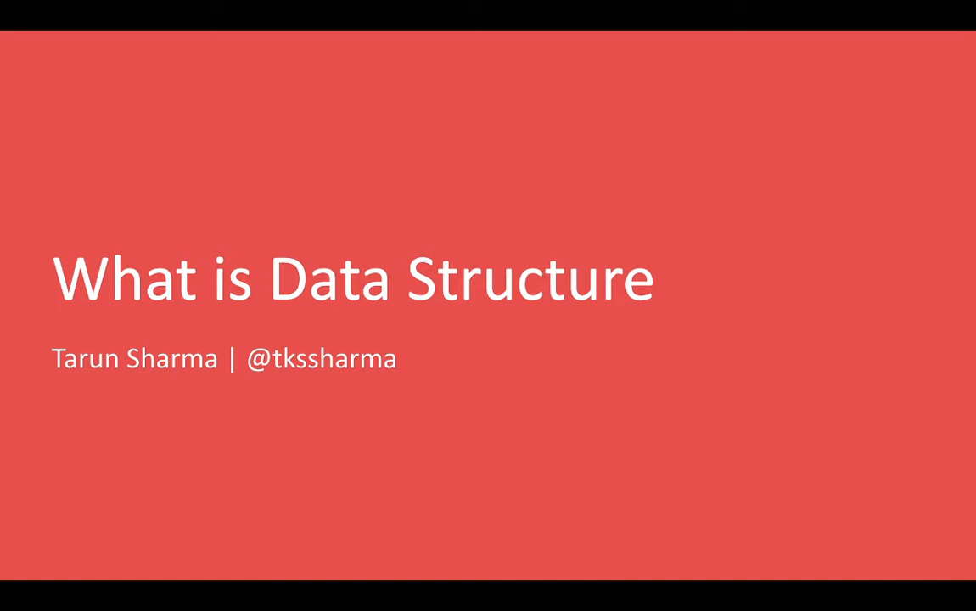